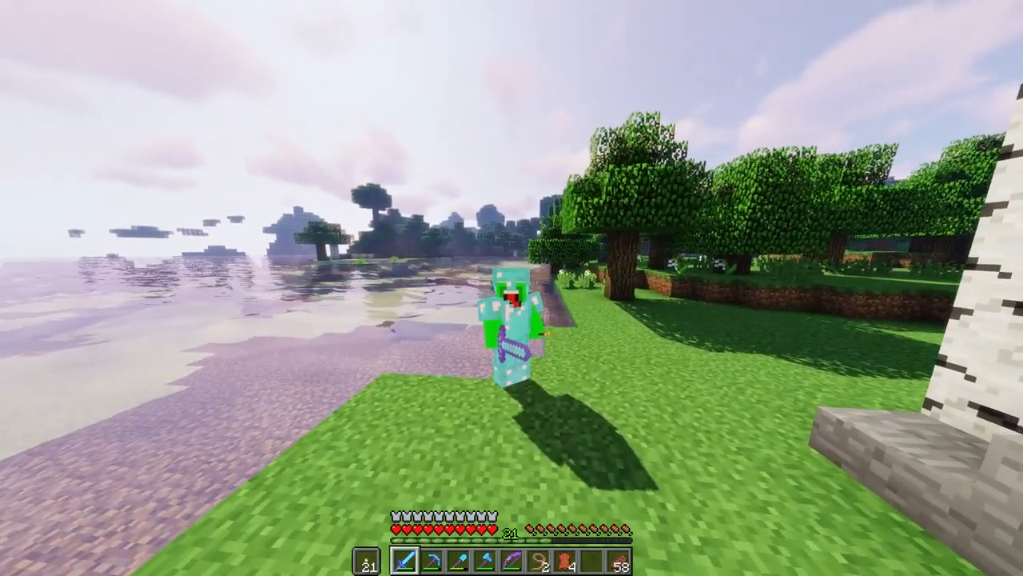
{"action": "mouse_move", "coordinate": [512, 288]}
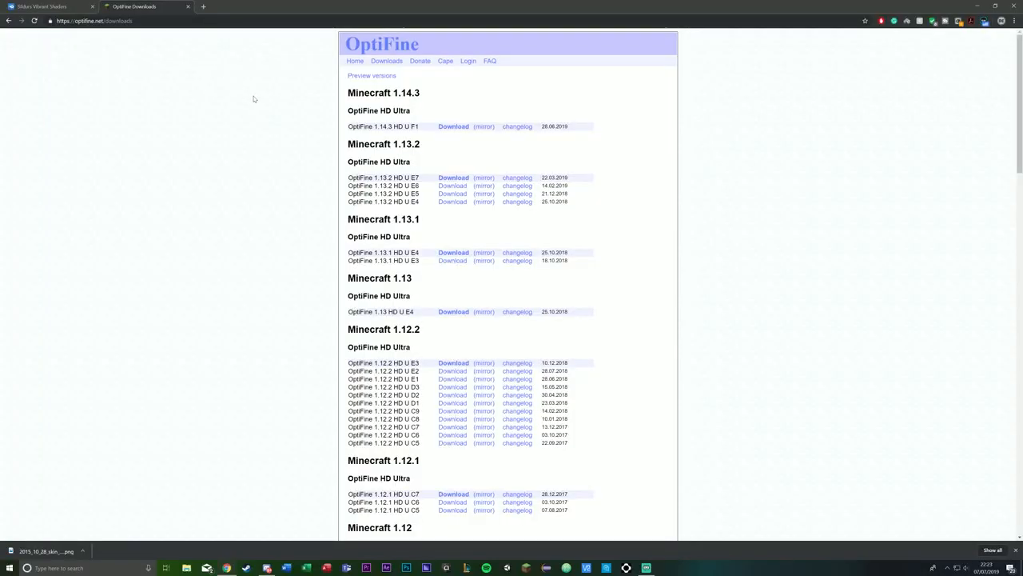
{"action": "mouse_move", "coordinate": [311, 125]}
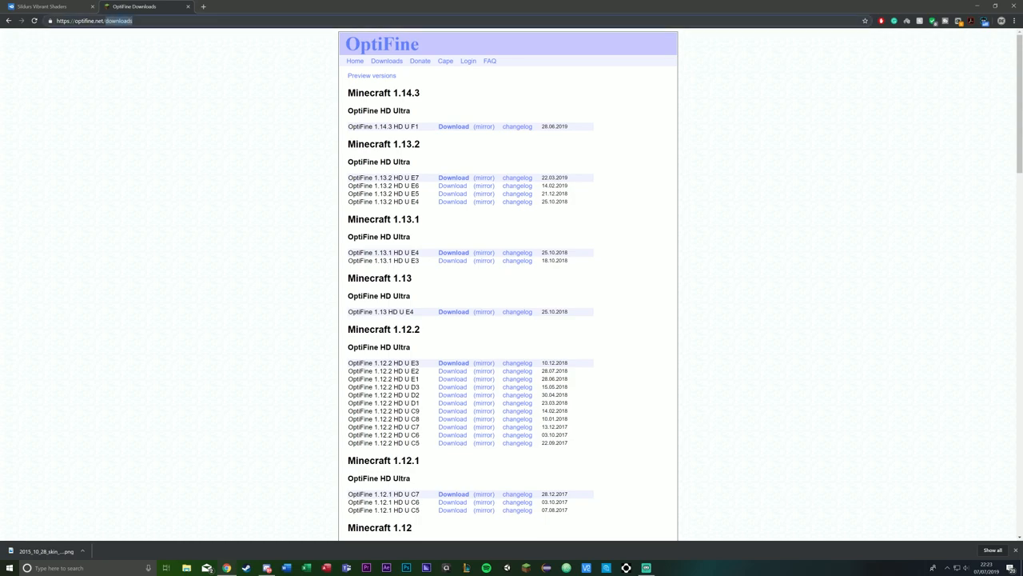
- Compare the Sildur's Vibrant Shaders MediaFire tab with the OptiFine 1.14.3 downloads tab
{"action": "left_click", "coordinate": [48, 6]}
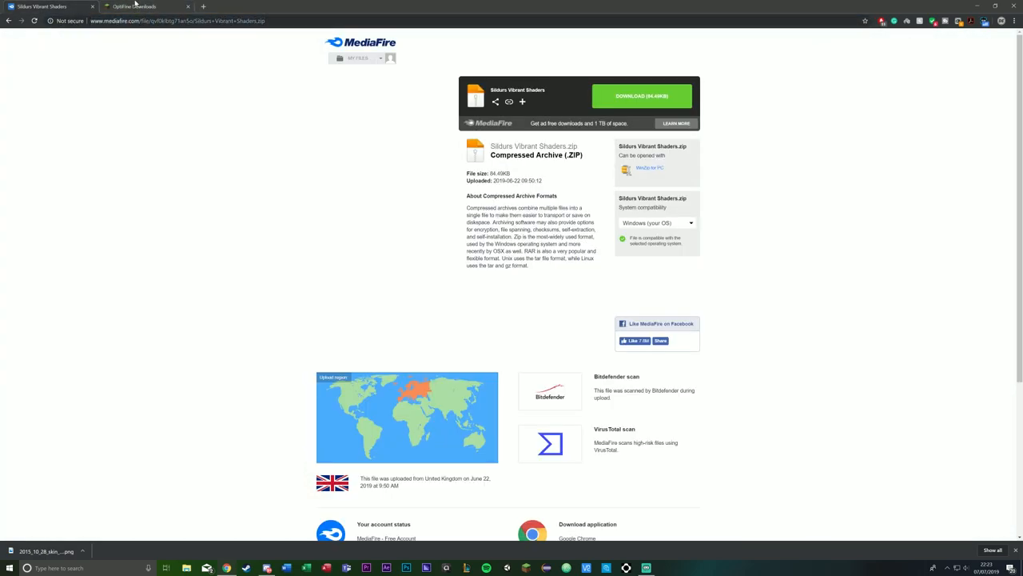
{"action": "left_click", "coordinate": [135, 6]}
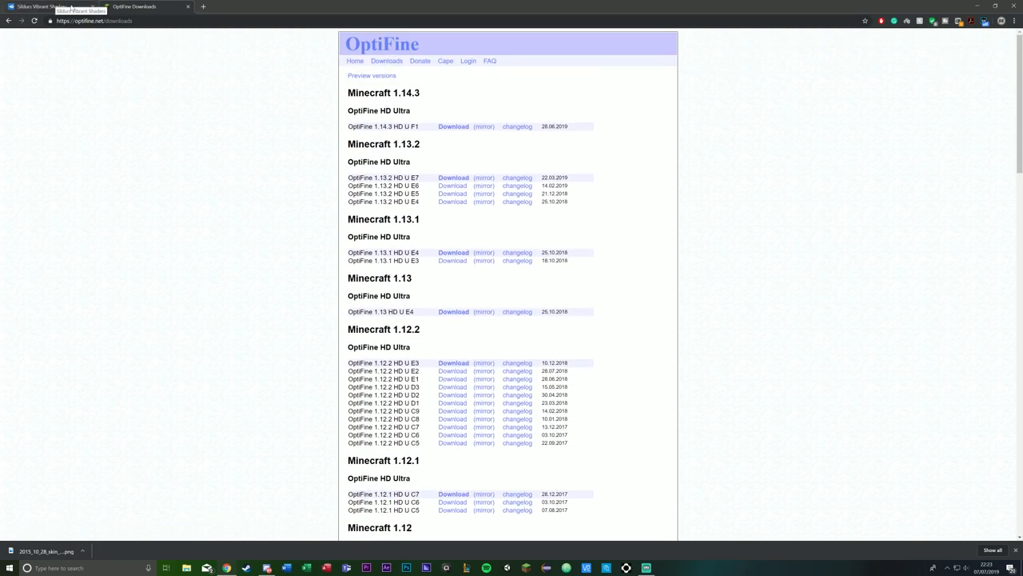
{"action": "left_click", "coordinate": [48, 7]}
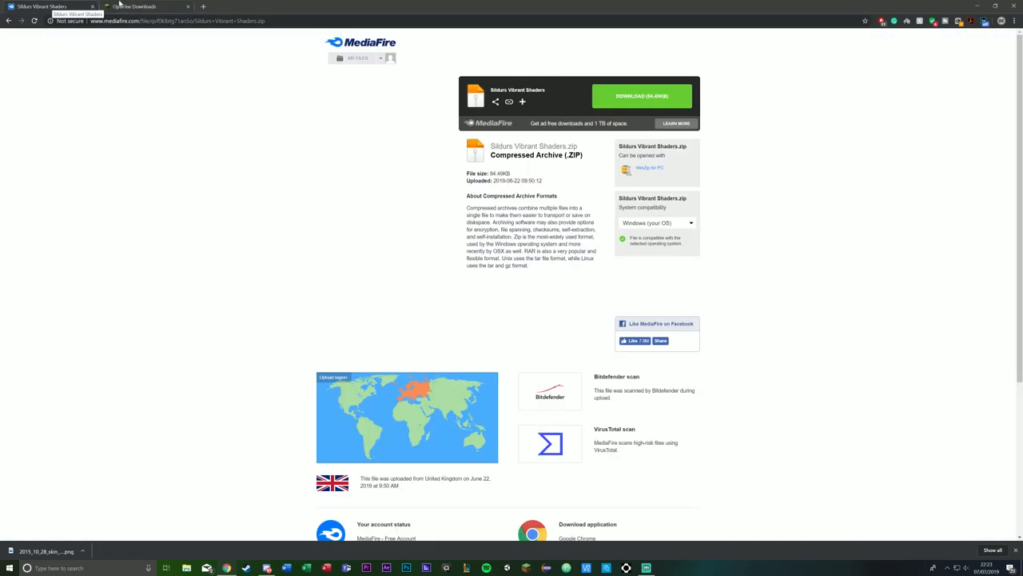
{"action": "left_click", "coordinate": [136, 6]}
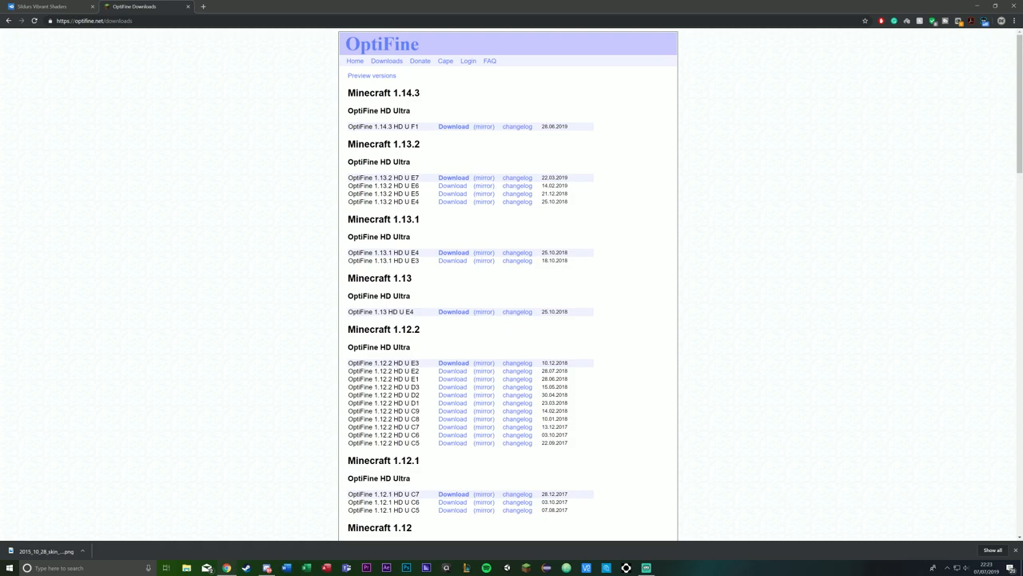
{"action": "double_click", "coordinate": [375, 127]}
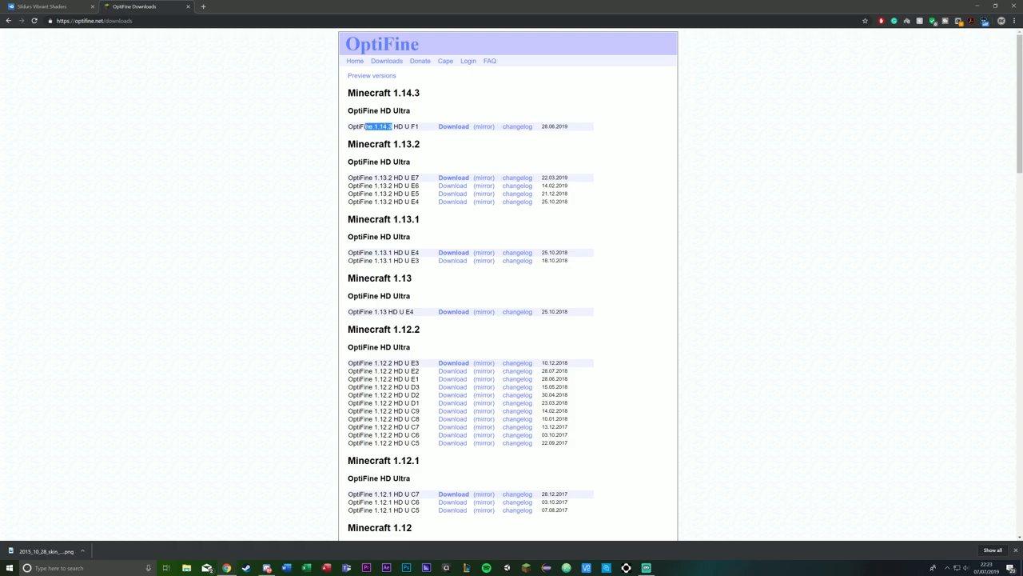
{"action": "left_click", "coordinate": [51, 6]}
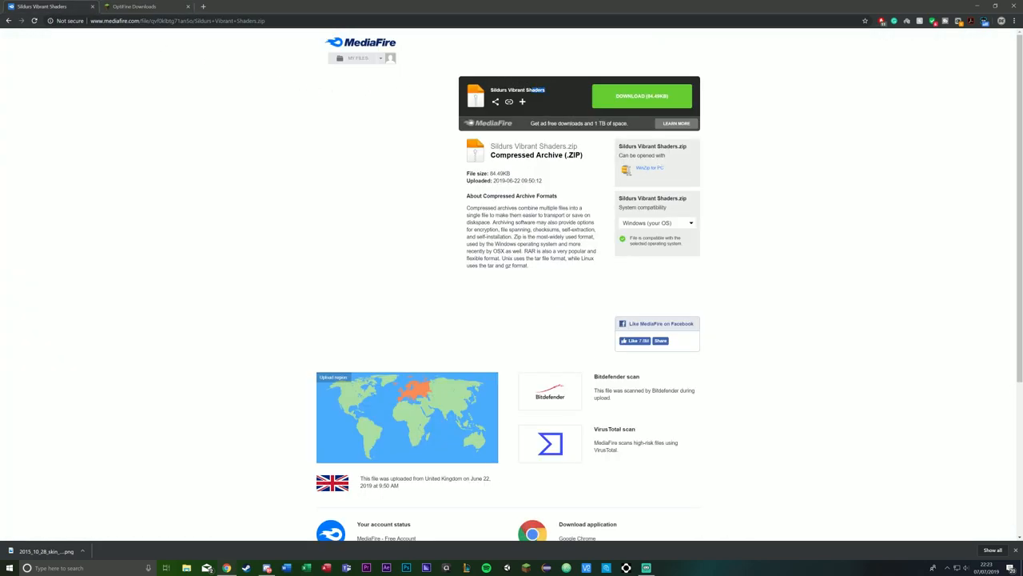
{"action": "left_click", "coordinate": [147, 6]}
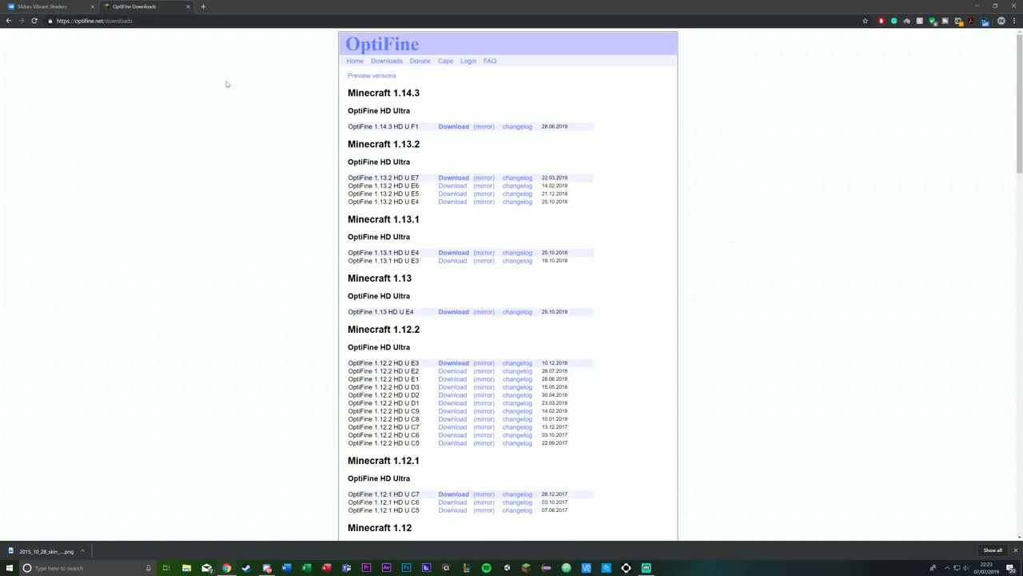
- Search Google for 'minecraft shader packs' in a new tab, then return to OptiFine downloads
{"action": "left_click", "coordinate": [204, 7]}
{"action": "type", "text": "minec"}
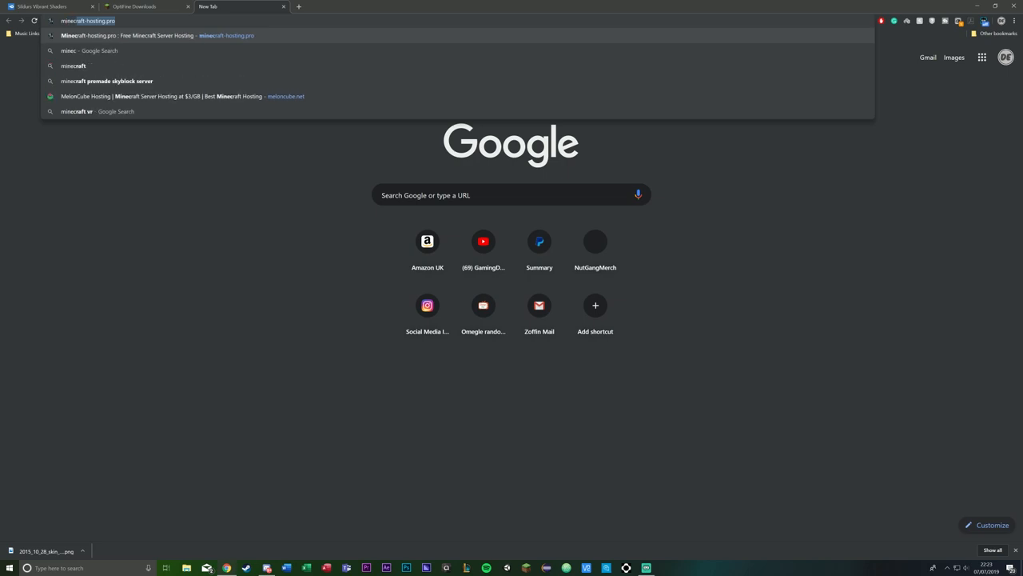
{"action": "key", "text": "Return"}
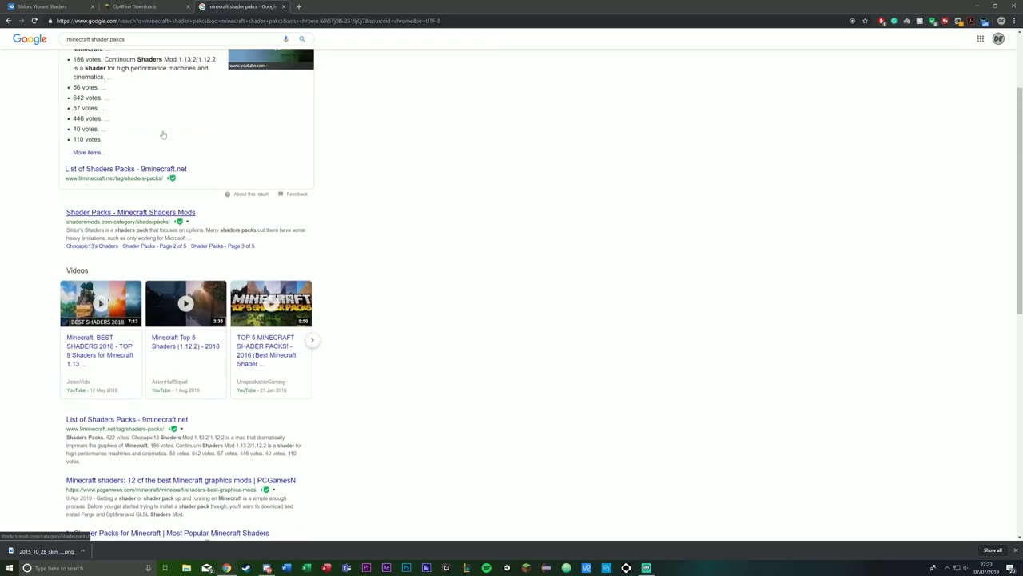
{"action": "left_click", "coordinate": [140, 7]}
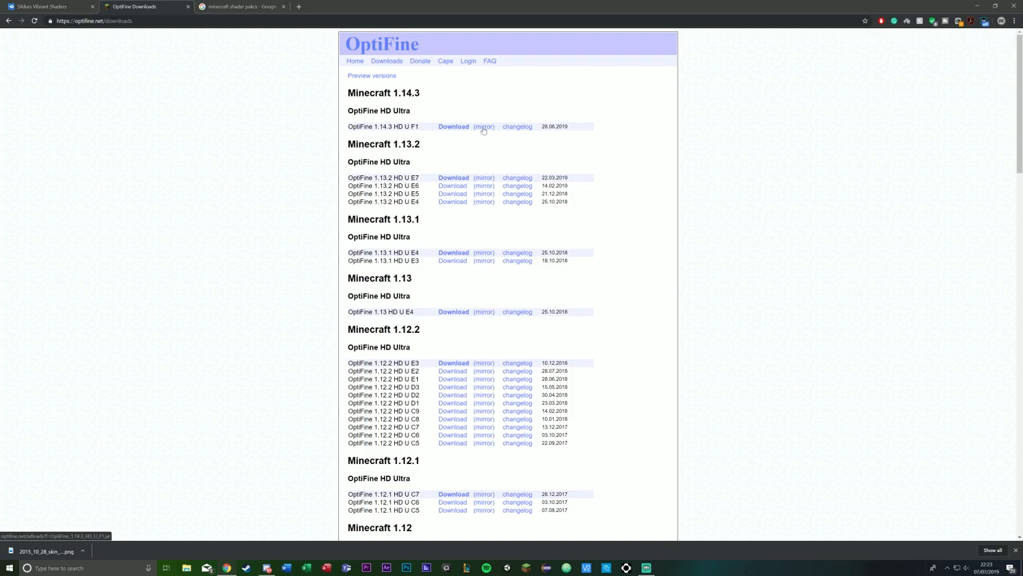
- Download the OptiFine 1.14.3 HD U F1 jar, keep it despite the warning, and run the installer
{"action": "left_click", "coordinate": [454, 126]}
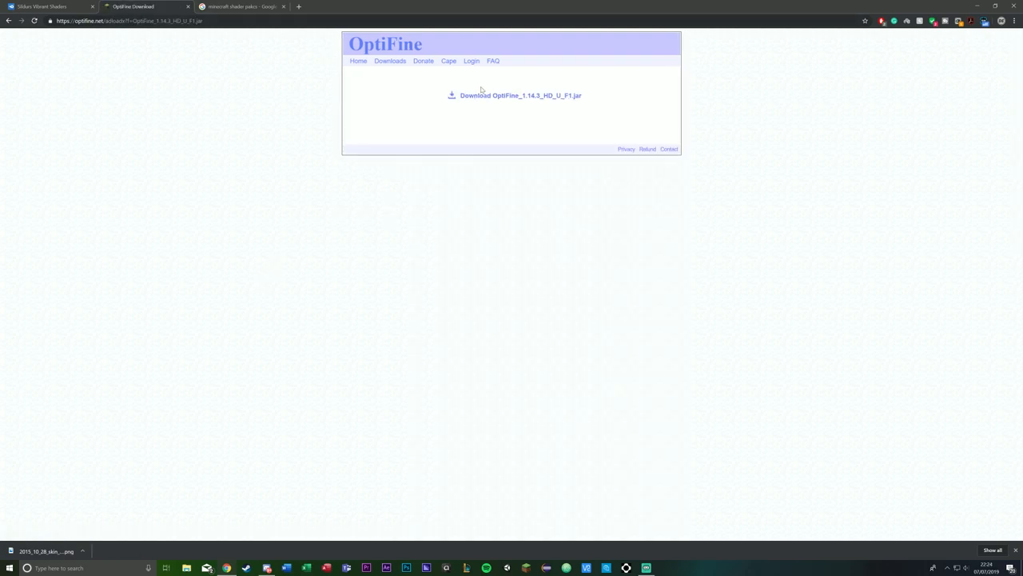
{"action": "left_click", "coordinate": [522, 96]}
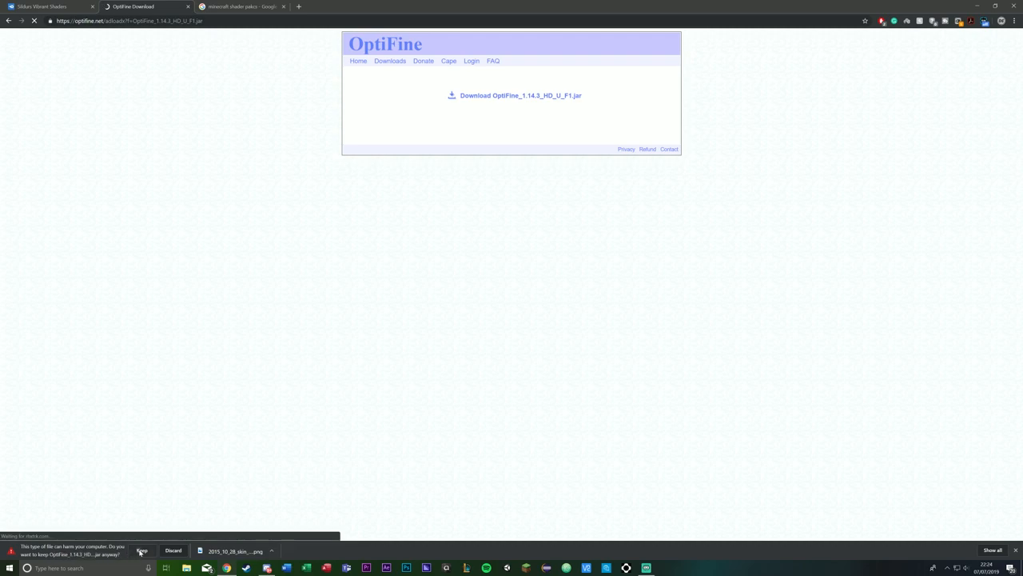
{"action": "left_click", "coordinate": [142, 551]}
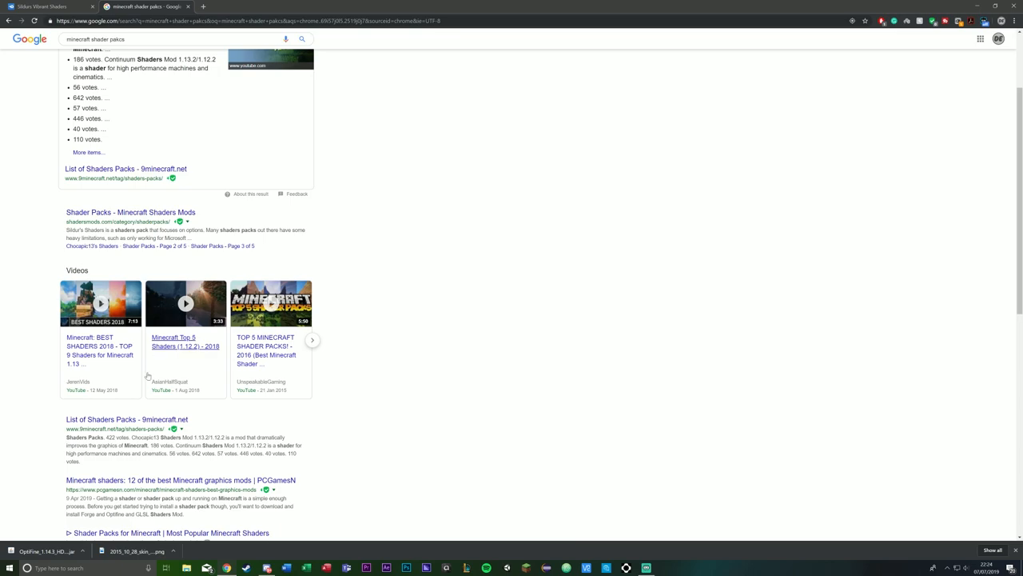
{"action": "left_click", "coordinate": [45, 550]}
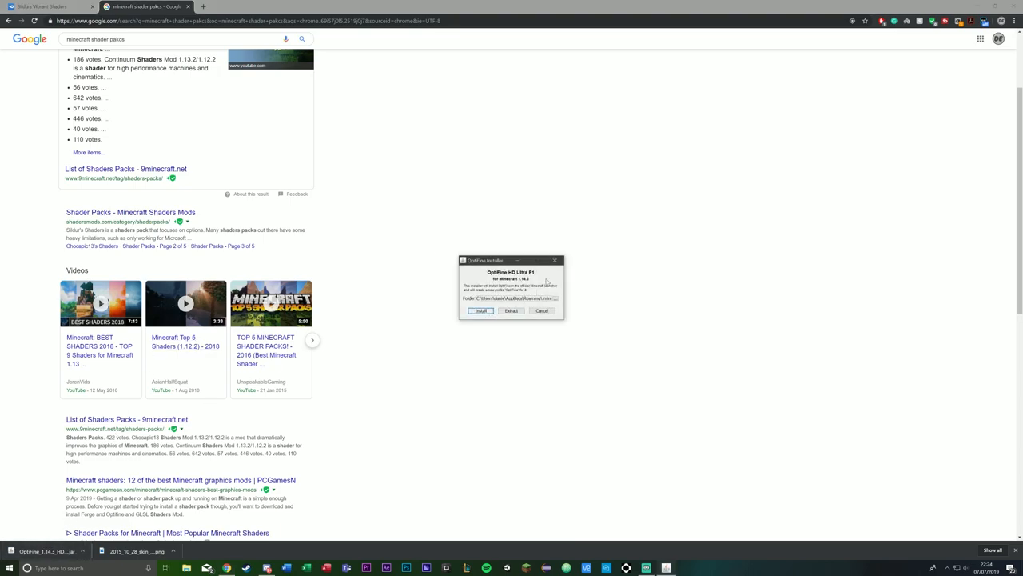
{"action": "mouse_move", "coordinate": [480, 310]}
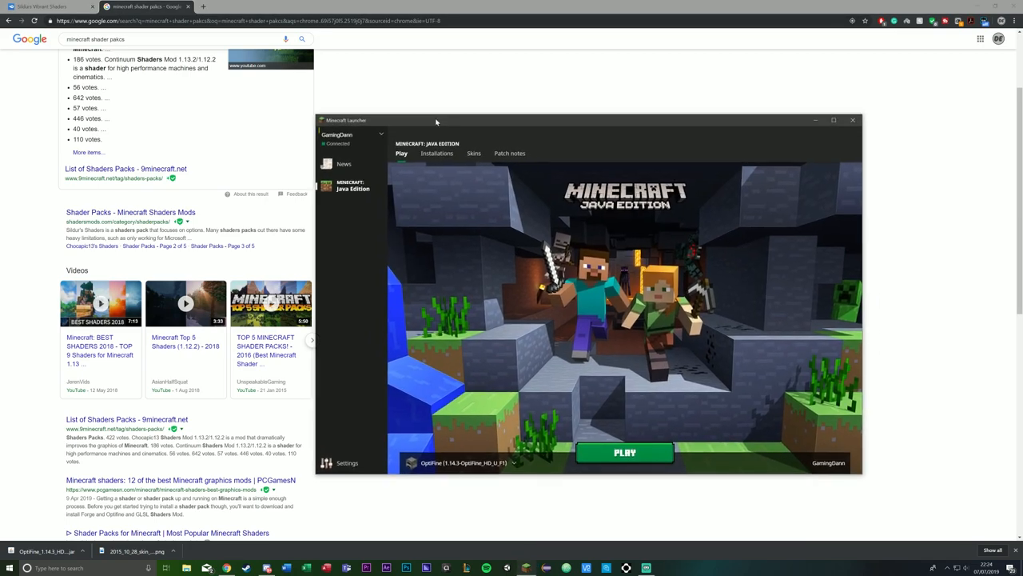
- Cancel creating a new installation and start the game with the OptiFine 1.14.3 profile
{"action": "left_click", "coordinate": [514, 463]}
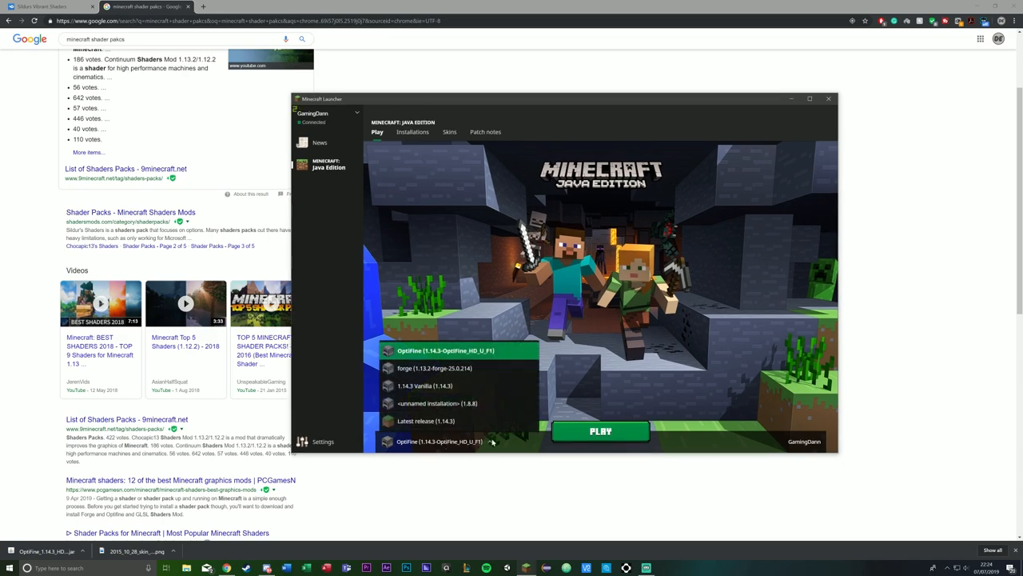
{"action": "left_click", "coordinate": [413, 131]}
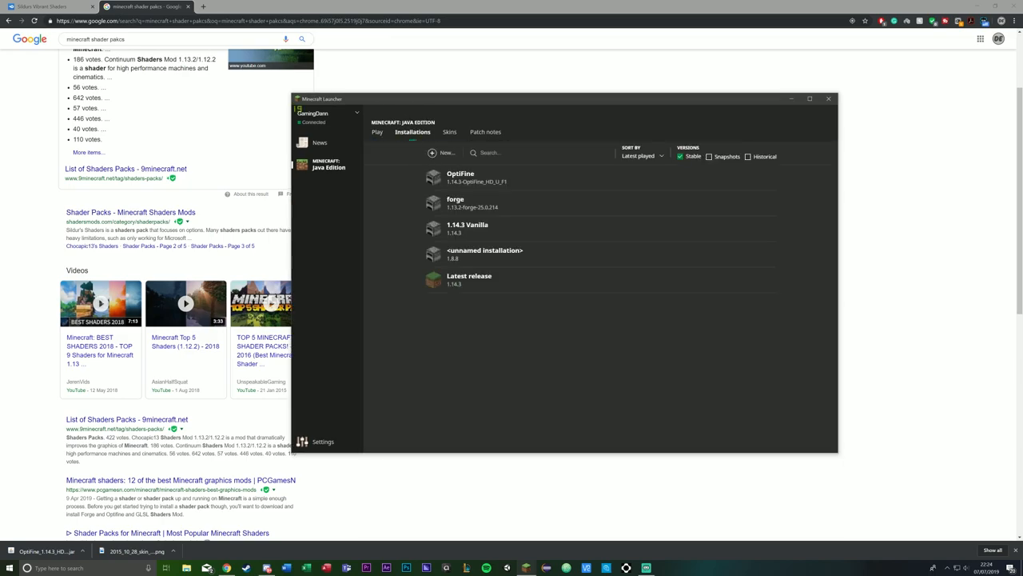
{"action": "left_click", "coordinate": [445, 153]}
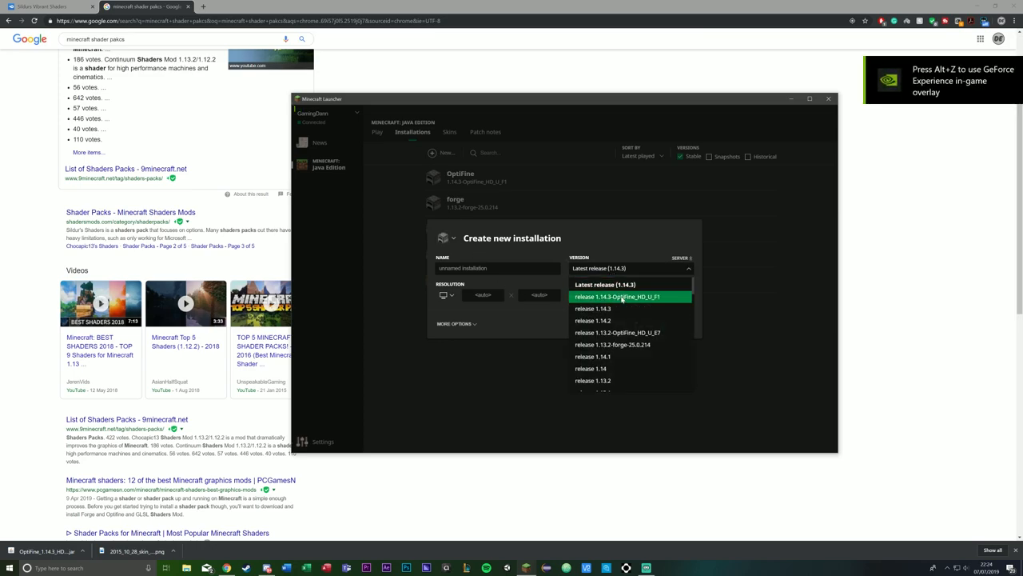
{"action": "left_click", "coordinate": [616, 296]}
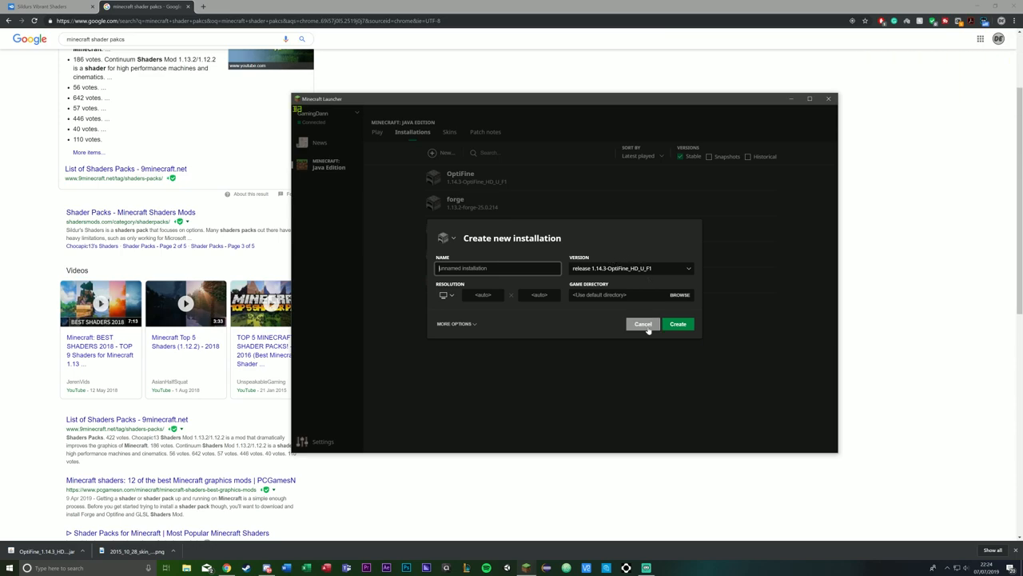
{"action": "left_click", "coordinate": [643, 323]}
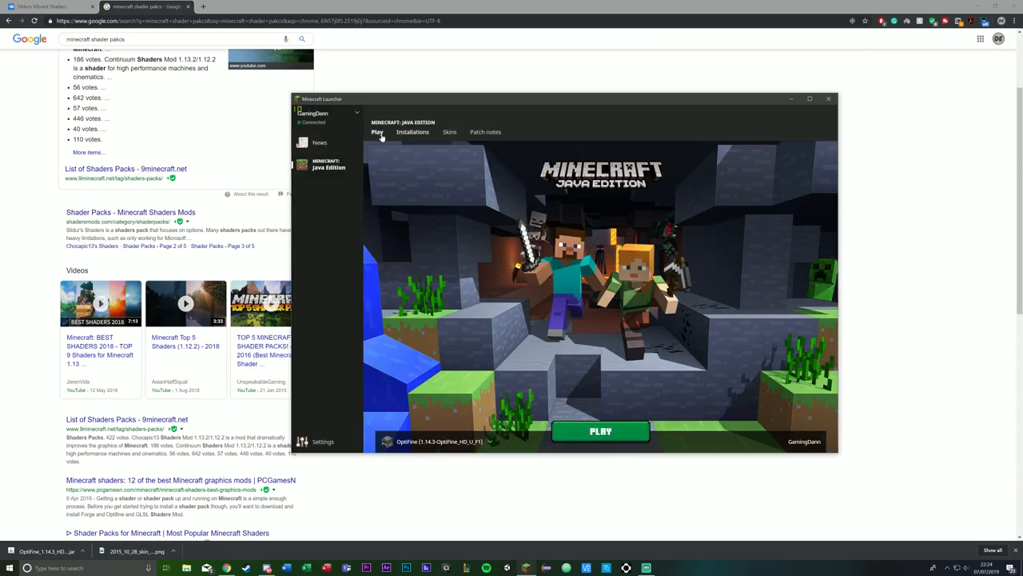
{"action": "left_click", "coordinate": [599, 432]}
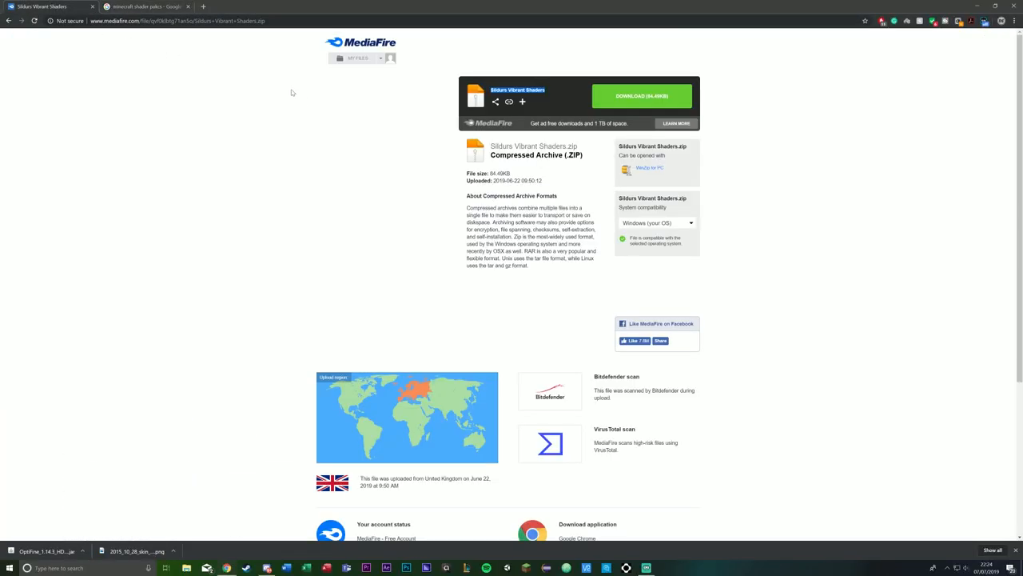
- Download the Sildur's Vibrant Shaders zip from MediaFire and reveal the .minecraft resource pack folder
{"action": "left_click", "coordinate": [641, 96]}
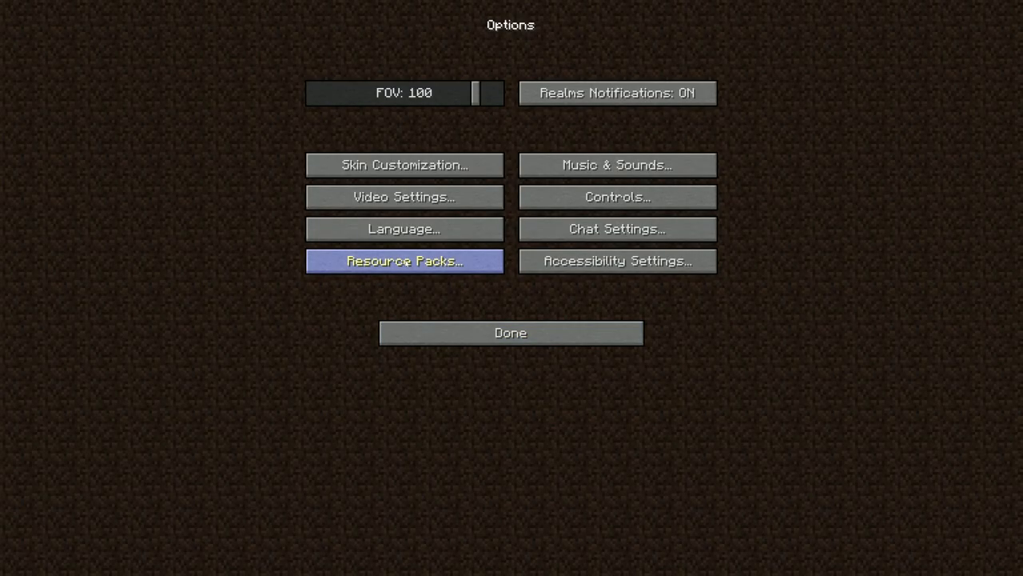
{"action": "left_click", "coordinate": [403, 260]}
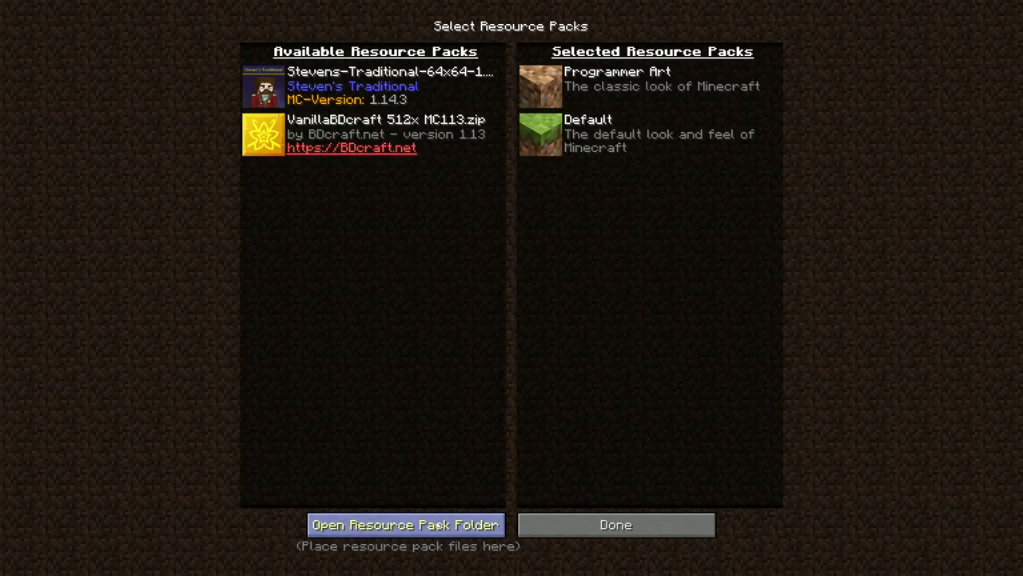
{"action": "left_click", "coordinate": [407, 525]}
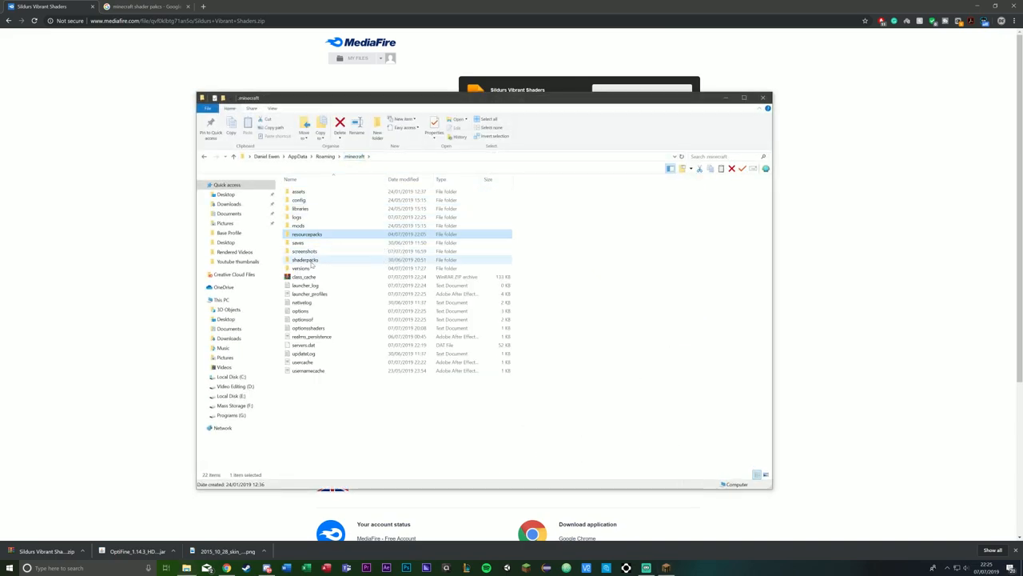
{"action": "mouse_move", "coordinate": [306, 259]}
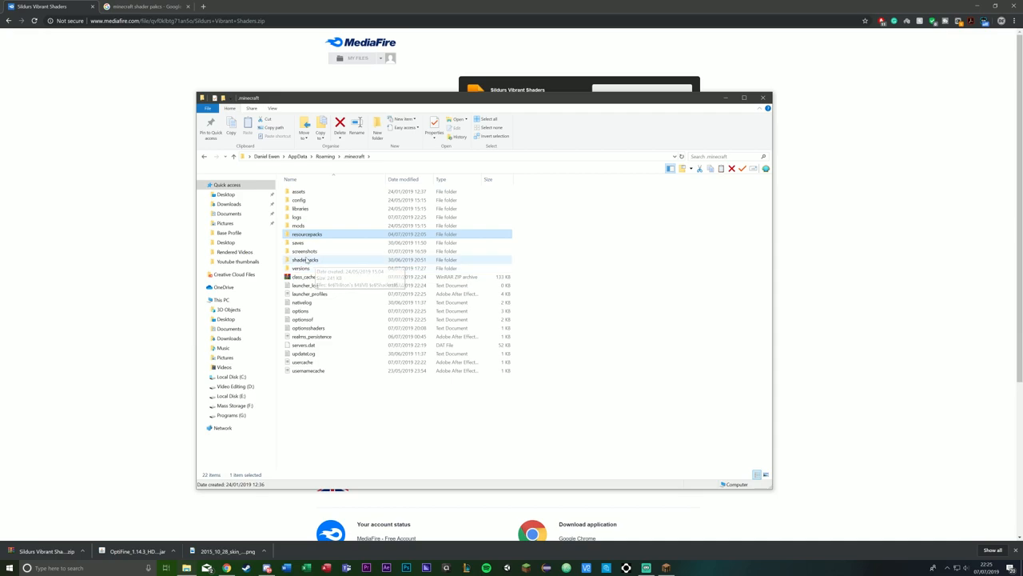
- Place the Sildur's Vibrant Shaders v1.22 Extreme-VL zip in the shaderpacks folder
{"action": "double_click", "coordinate": [304, 259]}
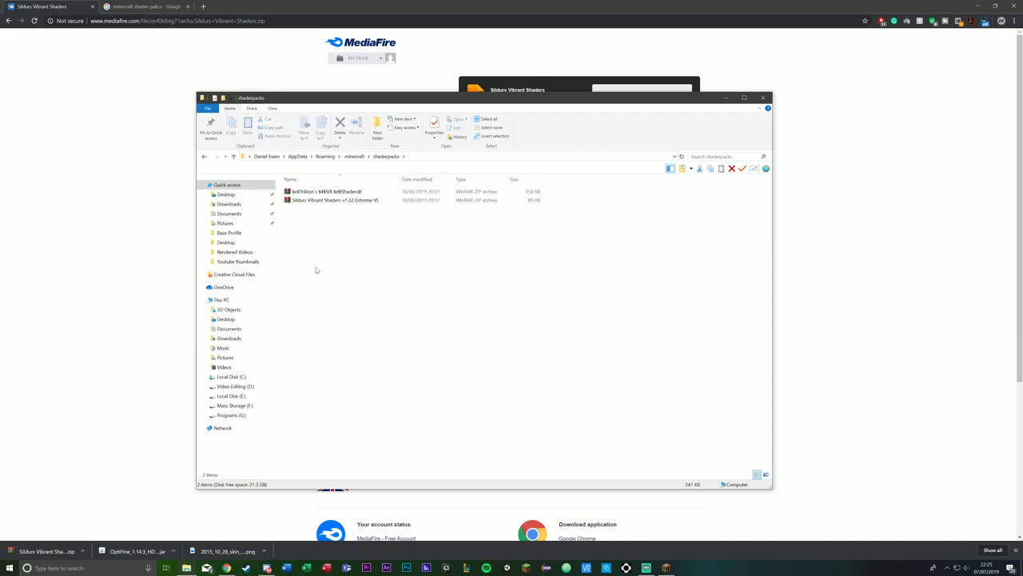
{"action": "mouse_move", "coordinate": [68, 520]}
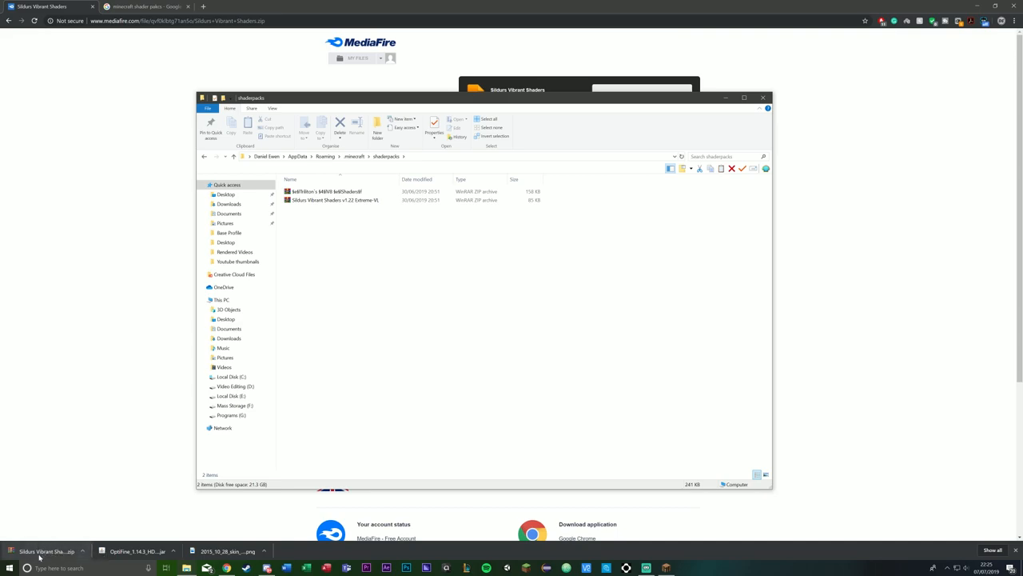
{"action": "mouse_move", "coordinate": [394, 238]}
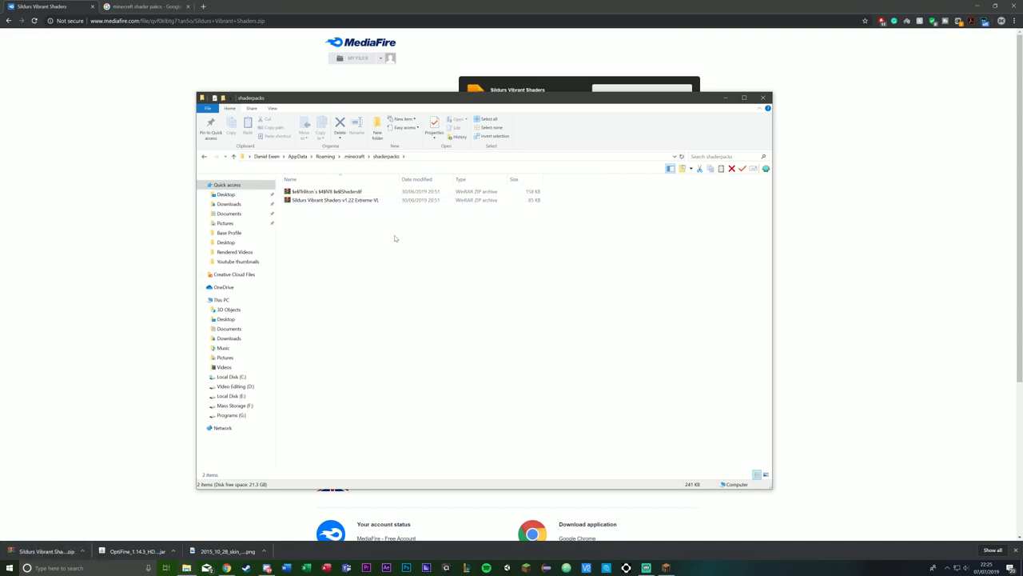
{"action": "left_click", "coordinate": [334, 200]}
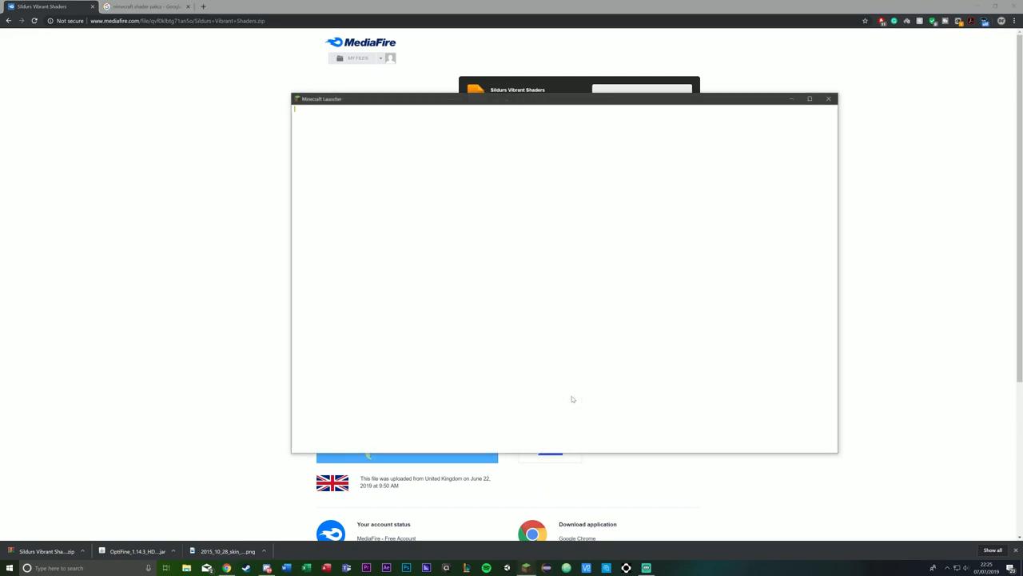
- Launch the game and activate Sildurs Vibrant Shaders v1.22 Extreme-VL.zip in the Shaders settings
{"action": "left_click", "coordinate": [828, 99]}
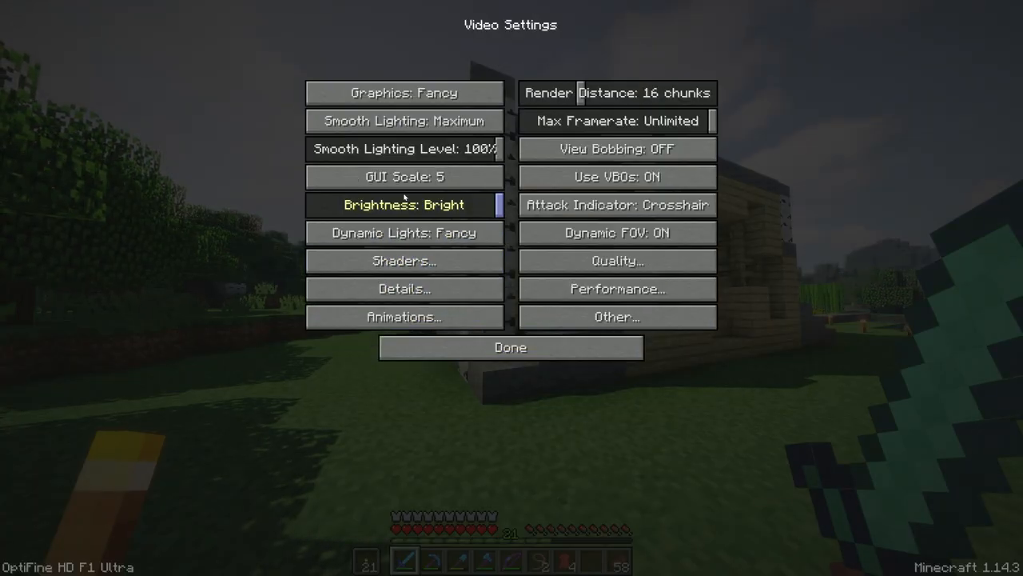
{"action": "left_click", "coordinate": [403, 261]}
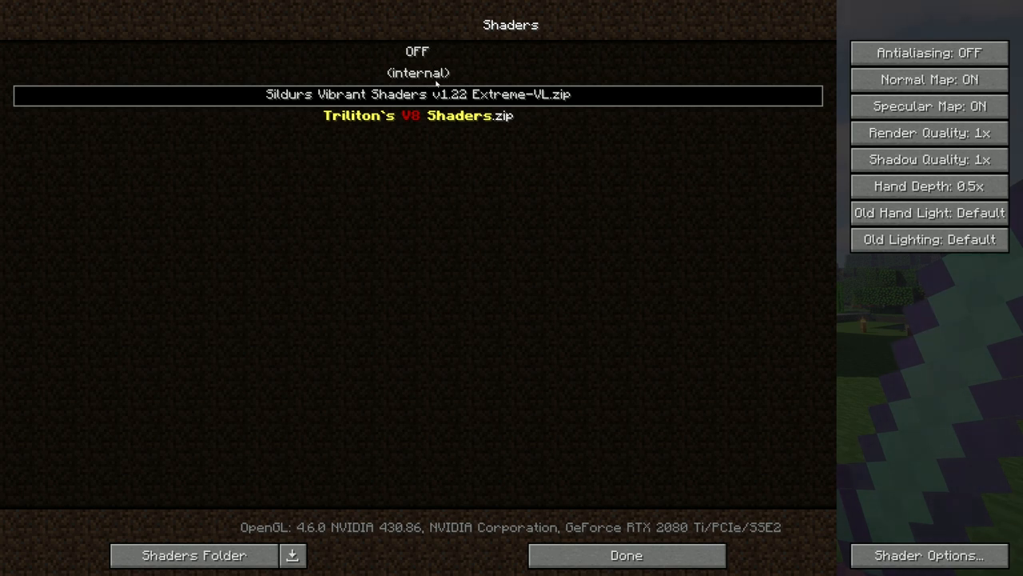
{"action": "left_click", "coordinate": [626, 555]}
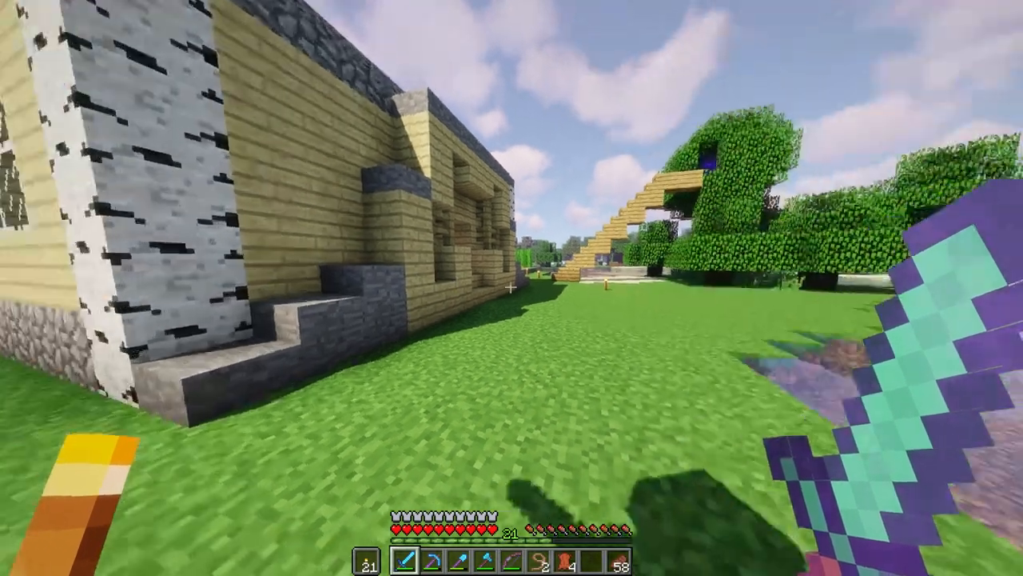
{"action": "key", "text": "Escape"}
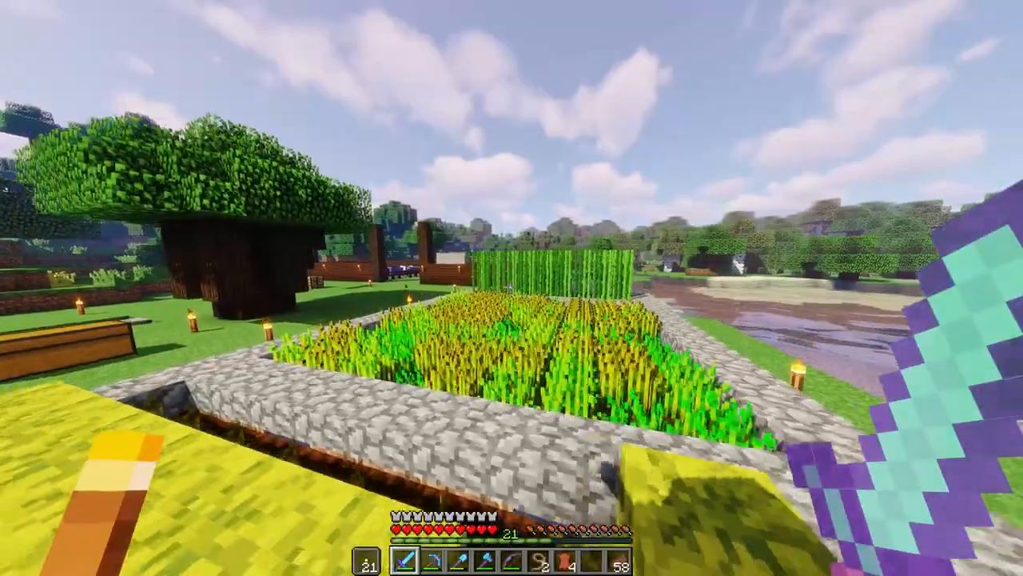
{"action": "mouse_move", "coordinate": [512, 288]}
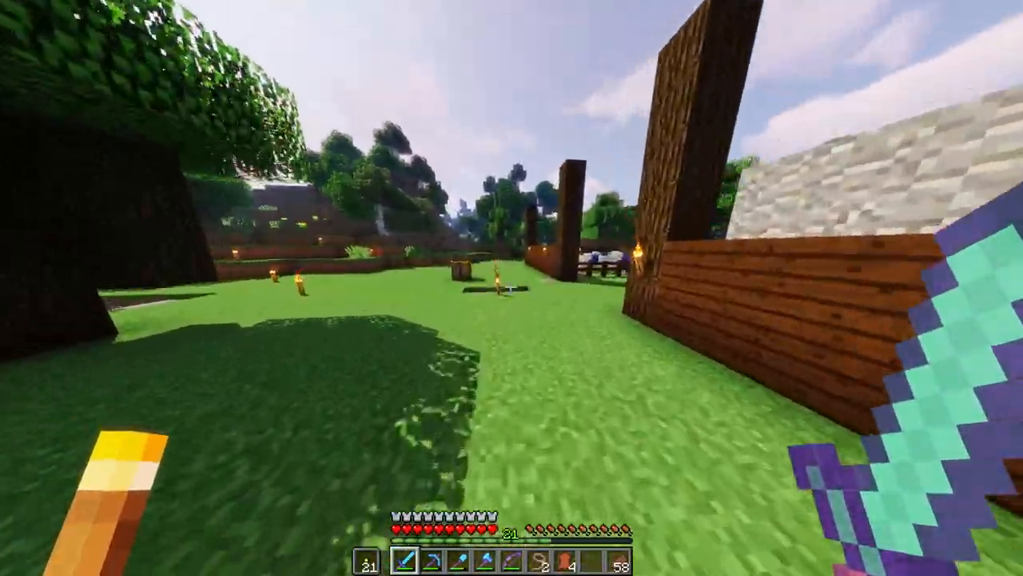
{"action": "mouse_move", "coordinate": [512, 288]}
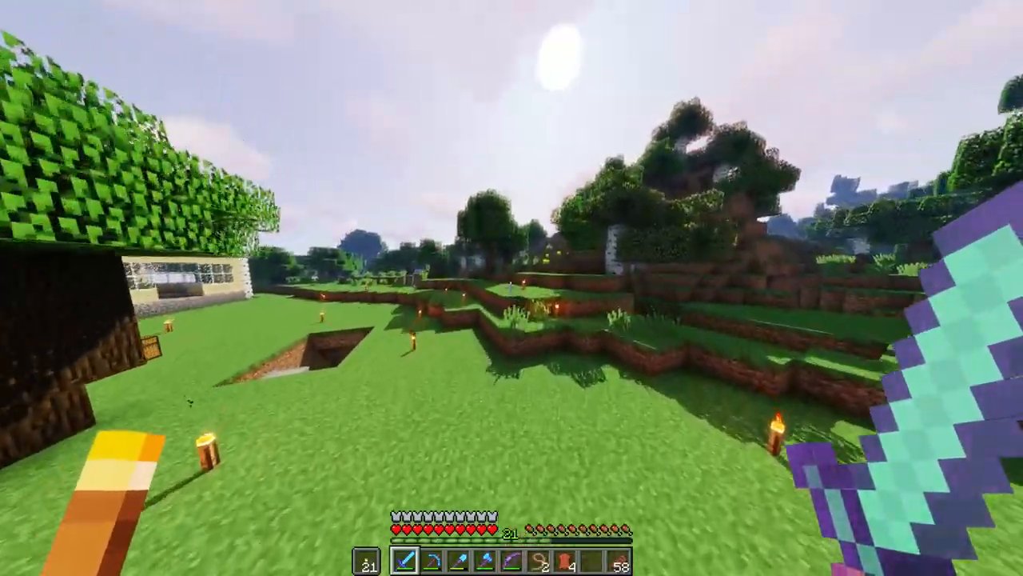
{"action": "mouse_move", "coordinate": [512, 288]}
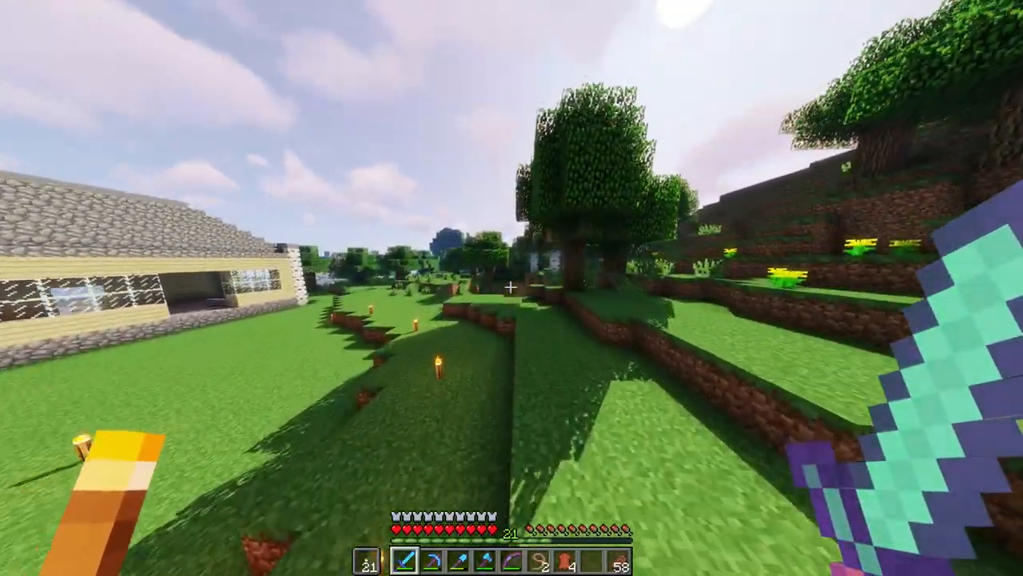
{"action": "mouse_move", "coordinate": [512, 288]}
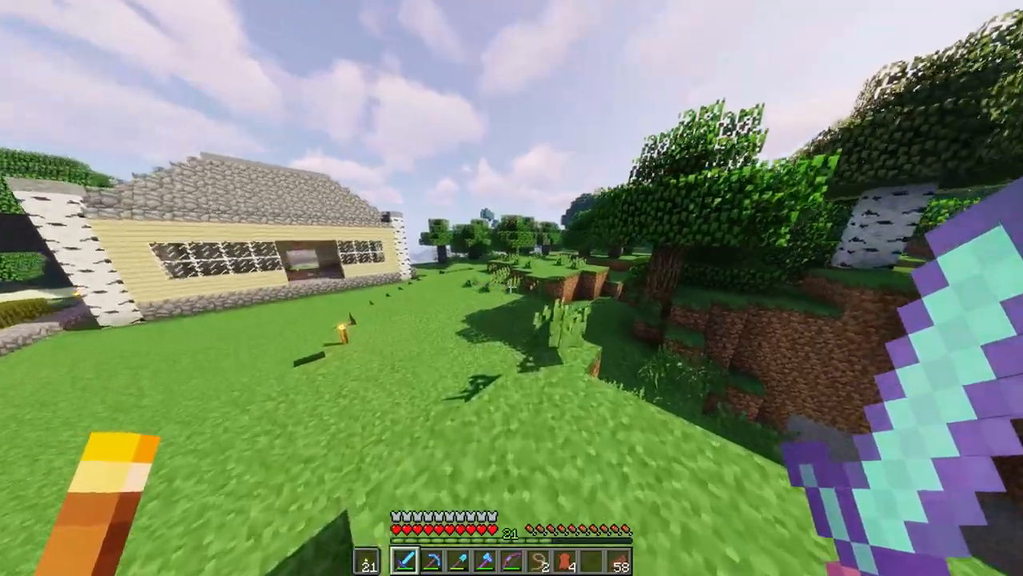
{"action": "mouse_move", "coordinate": [511, 288]}
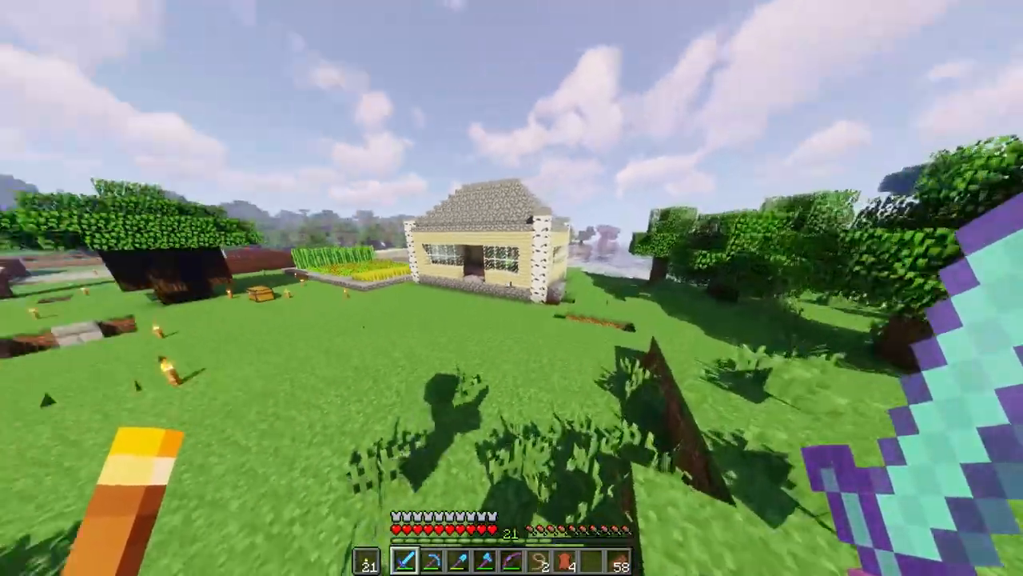
{"action": "mouse_move", "coordinate": [512, 288]}
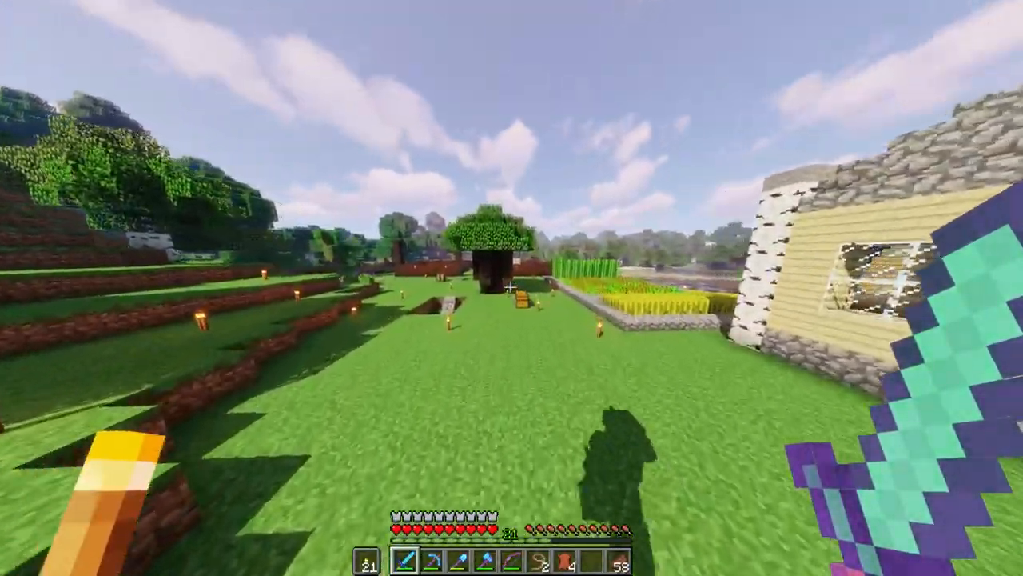